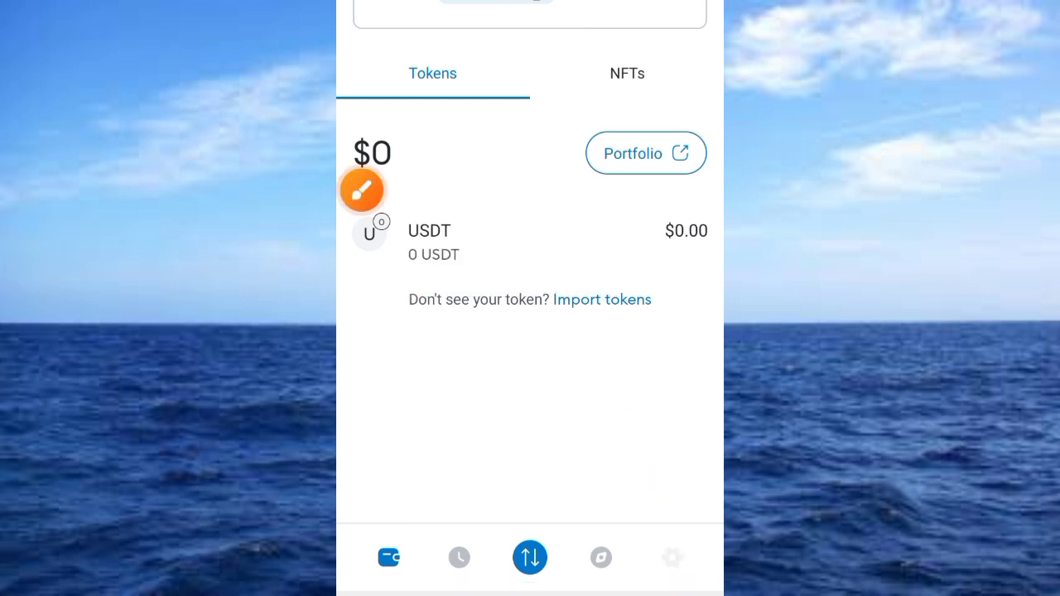
# Open the Networks page in MetaMask settings, listing BNB Smart Chain and Core Blockchain.
pyautogui.click(672, 557)
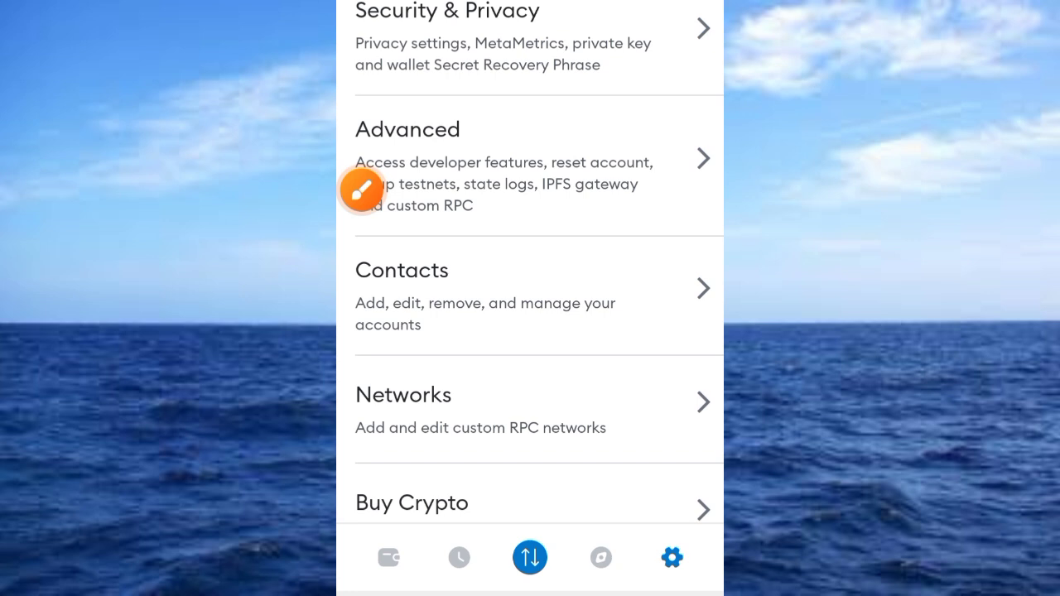
pyautogui.scroll(-3)
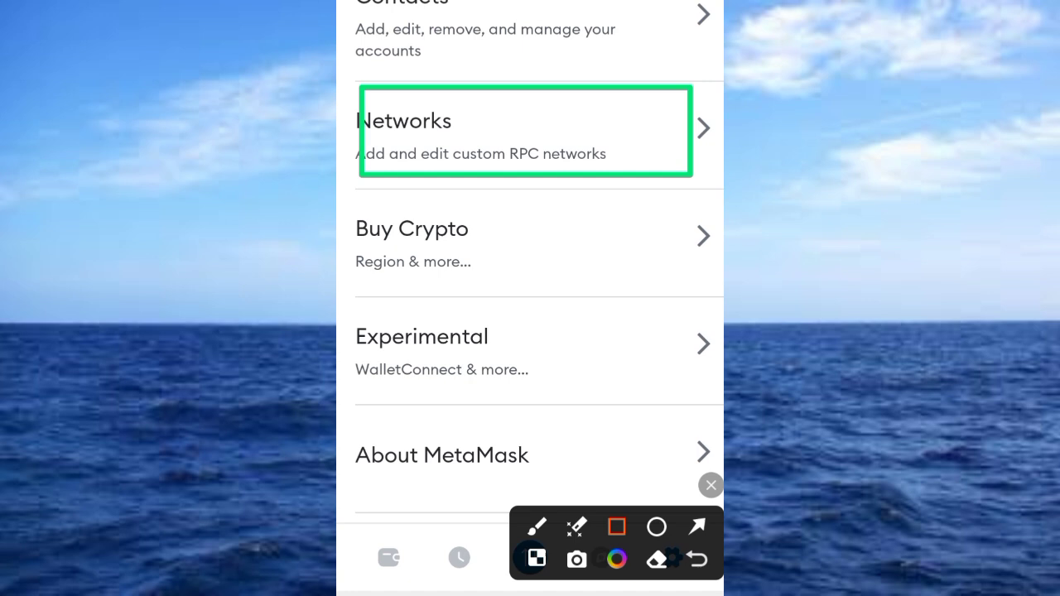
pyautogui.click(522, 131)
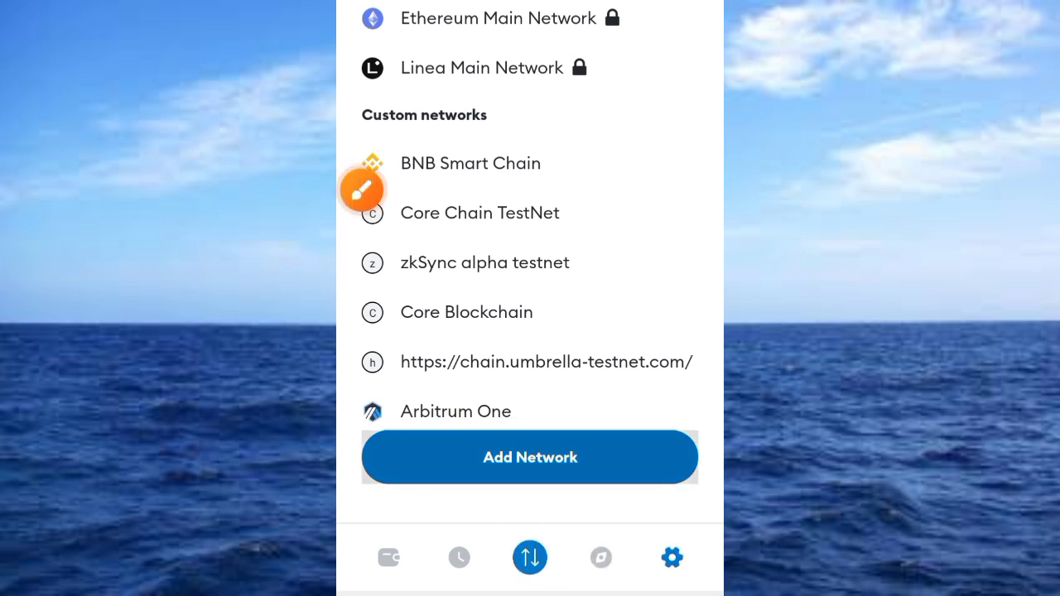
# Start adding a network and bring up the blank Custom Networks form.
pyautogui.click(529, 457)
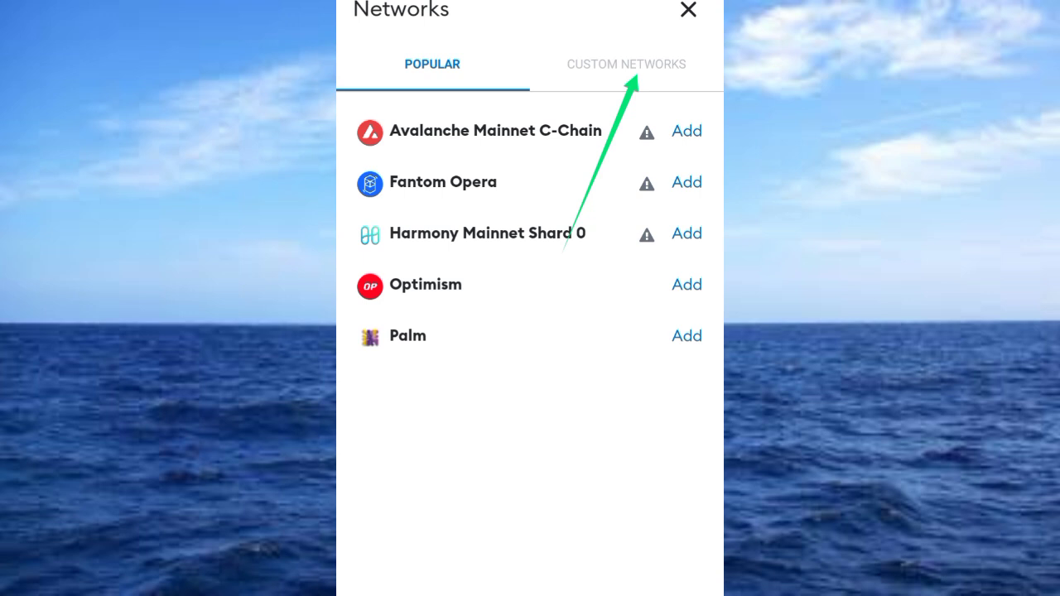
pyautogui.click(626, 64)
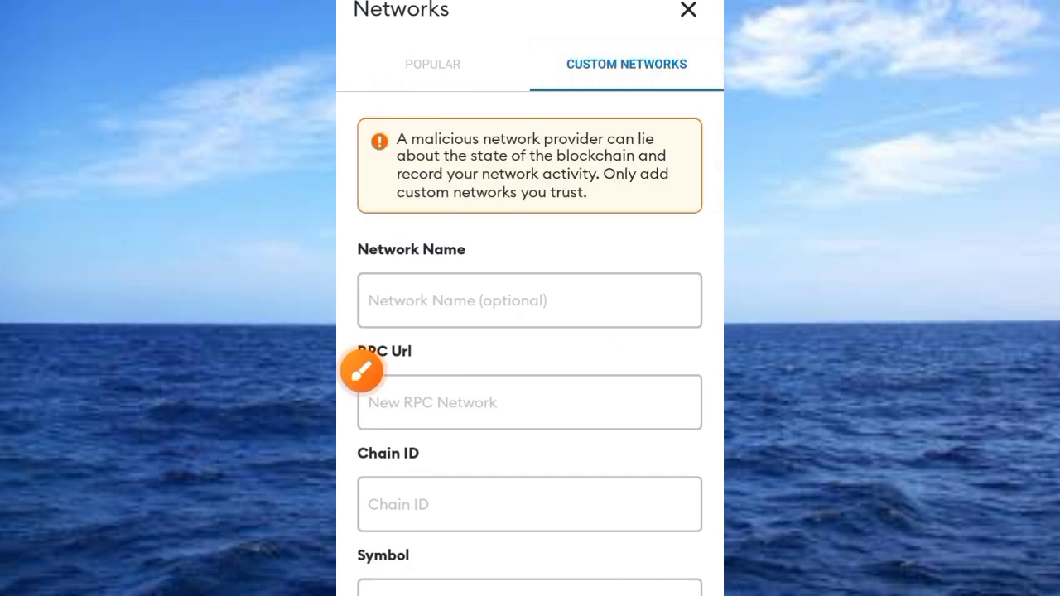
pyautogui.scroll(-3)
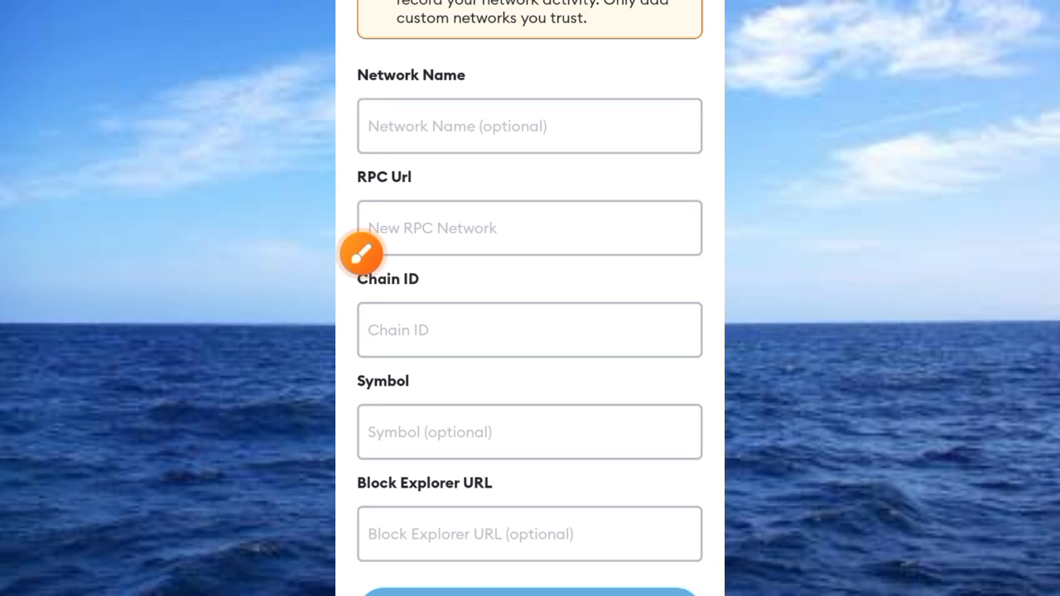
# Enter 'Core Blockchain' as the custom network's name.
pyautogui.click(529, 126)
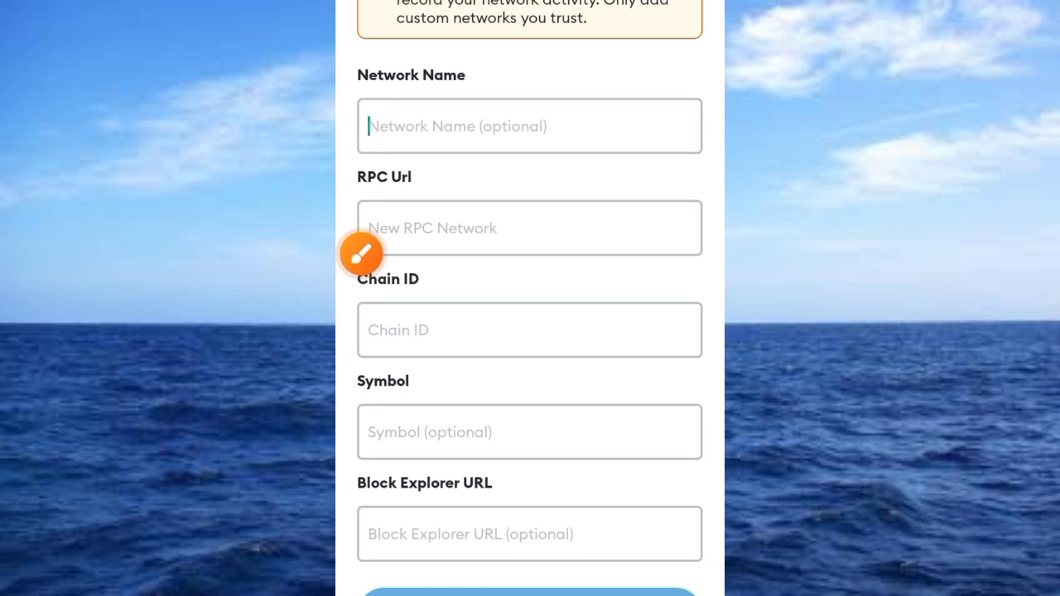
pyautogui.write('Core Blockchain')
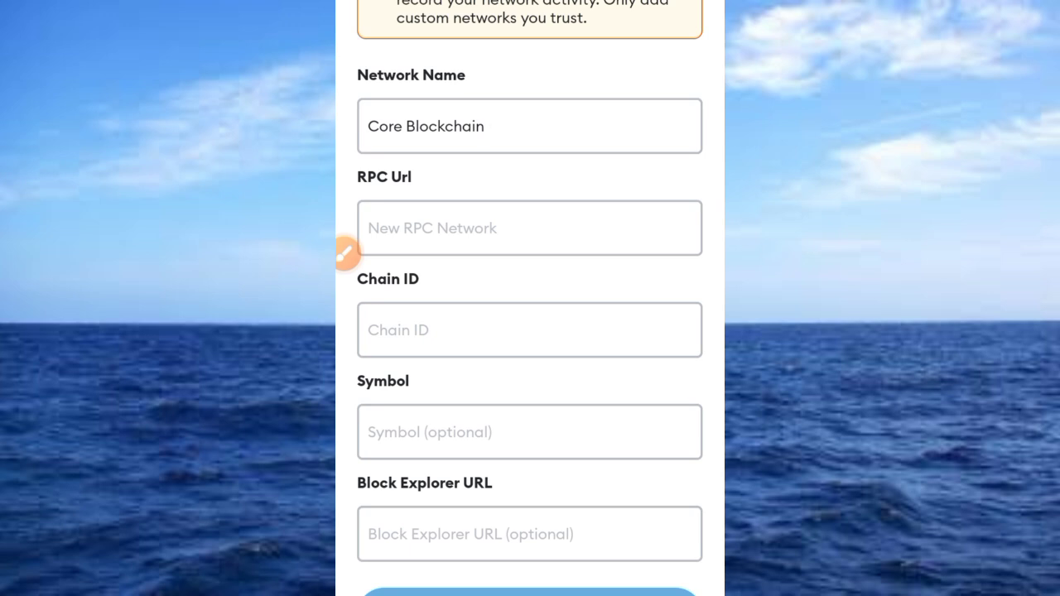
pyautogui.click(530, 126)
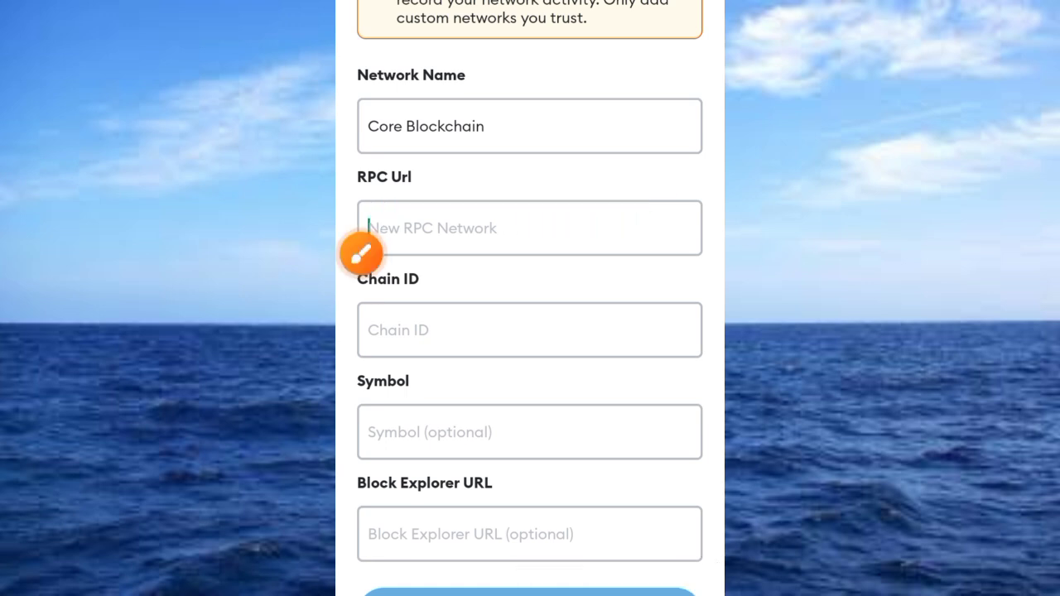
pyautogui.click(529, 228)
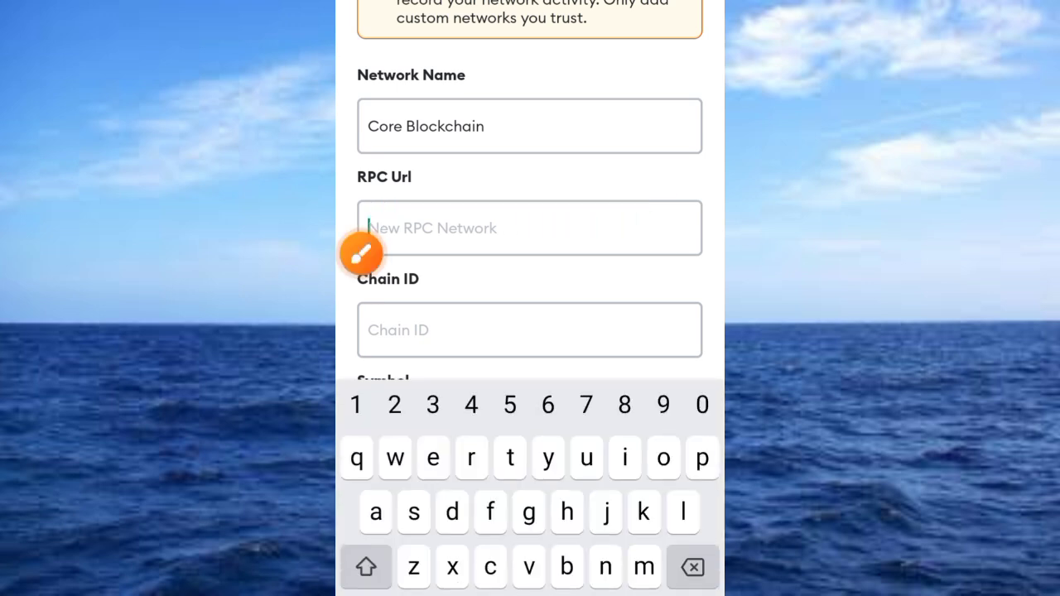
pyautogui.write('https')
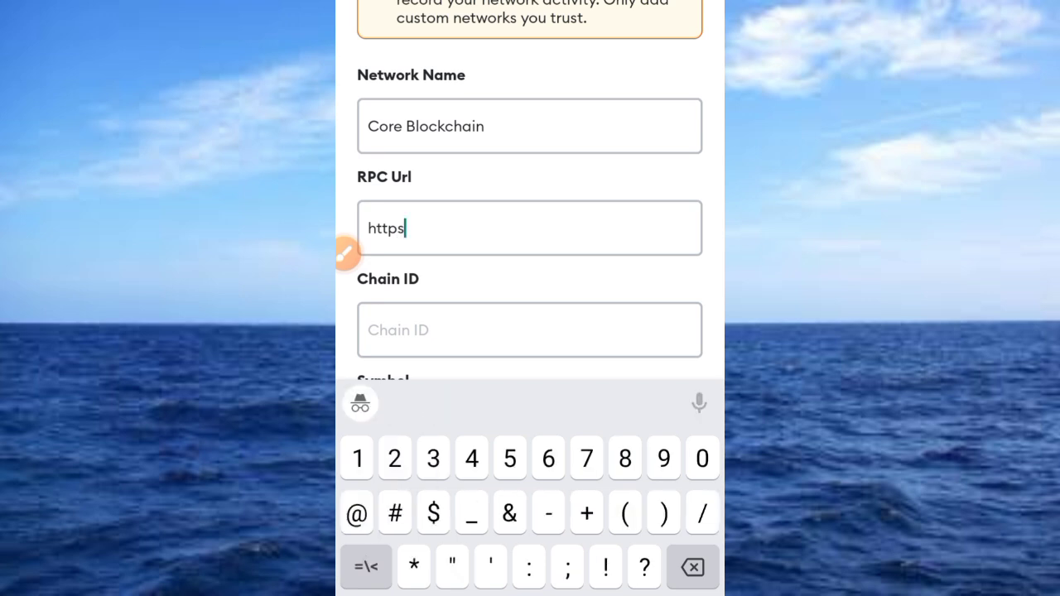
pyautogui.write('://')
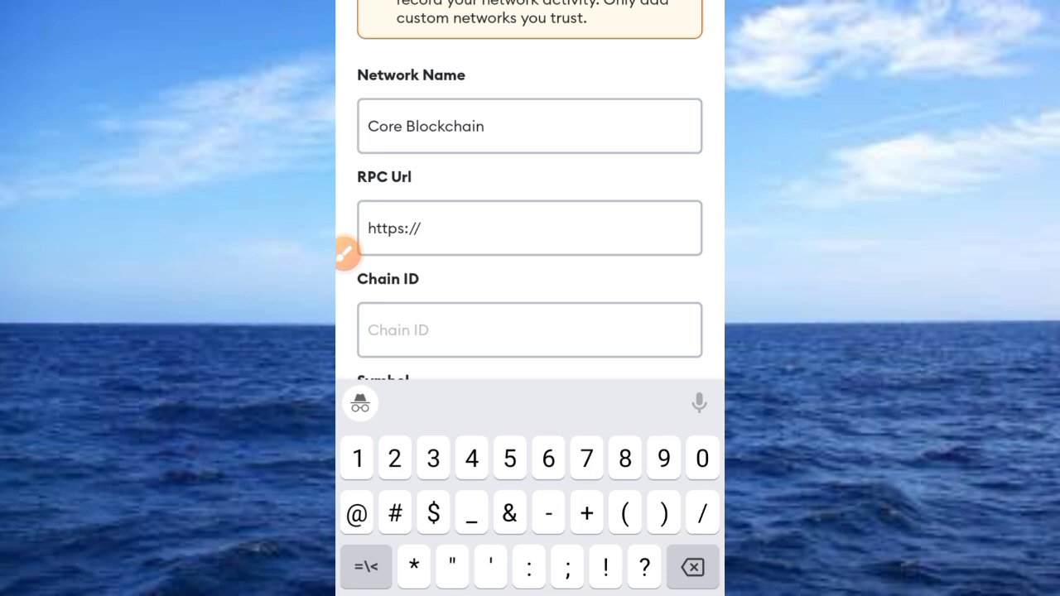
pyautogui.write('r')
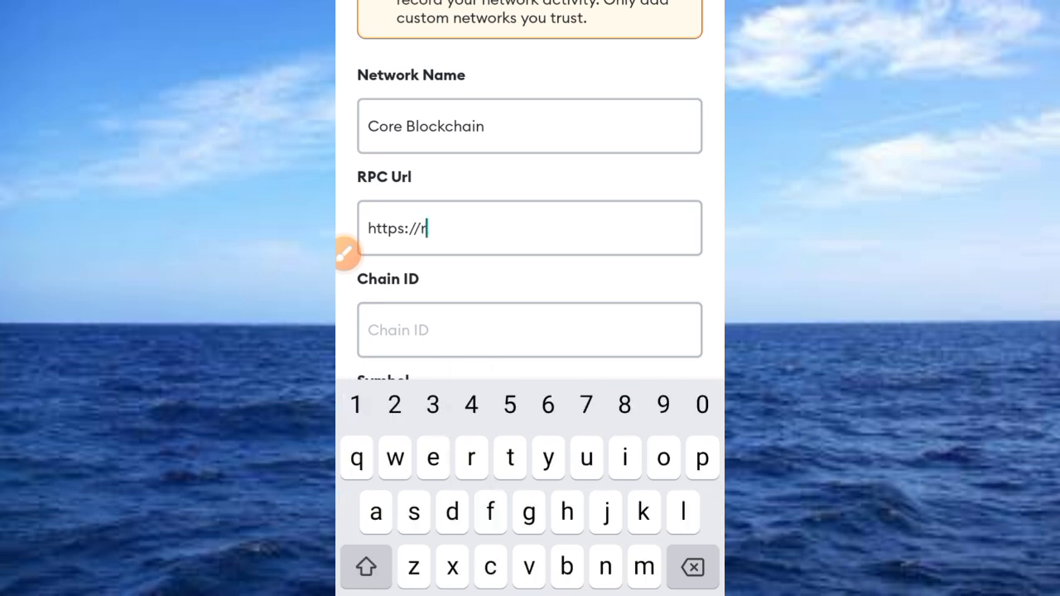
pyautogui.write('pc')
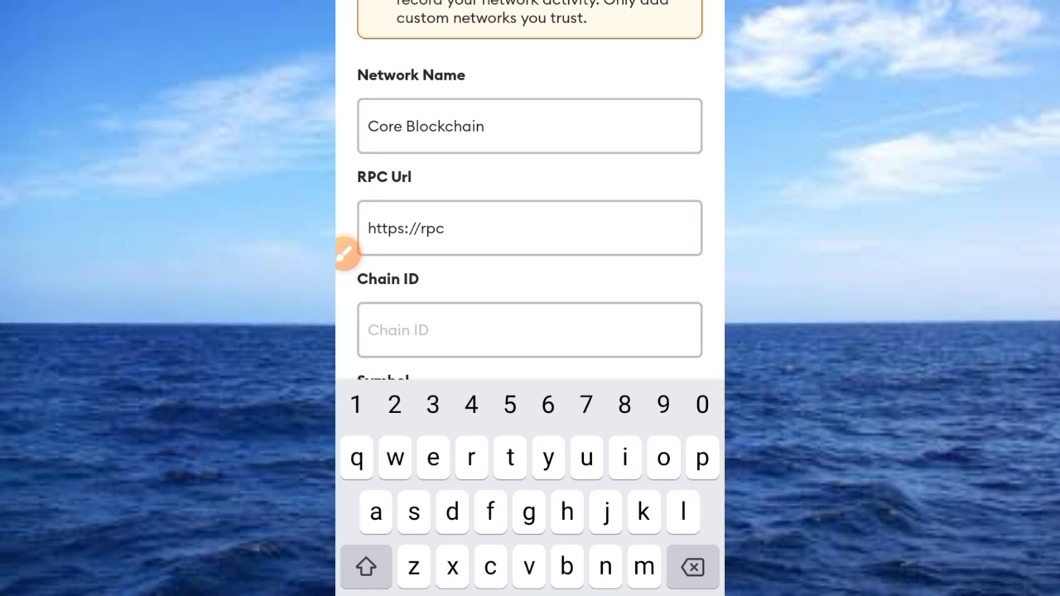
pyautogui.write('.')
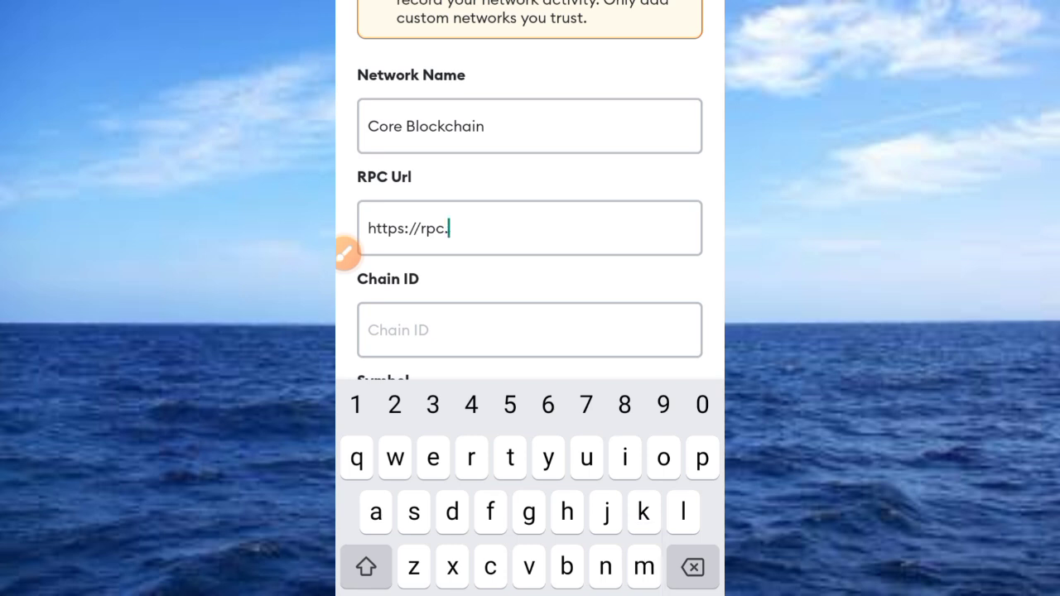
pyautogui.write('coredao.')
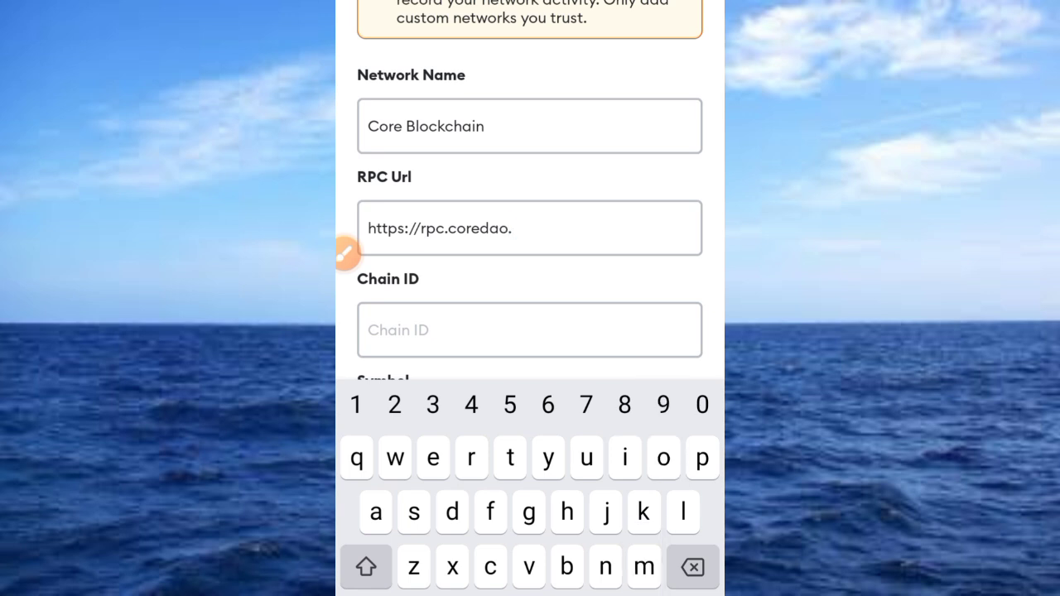
pyautogui.write('org')
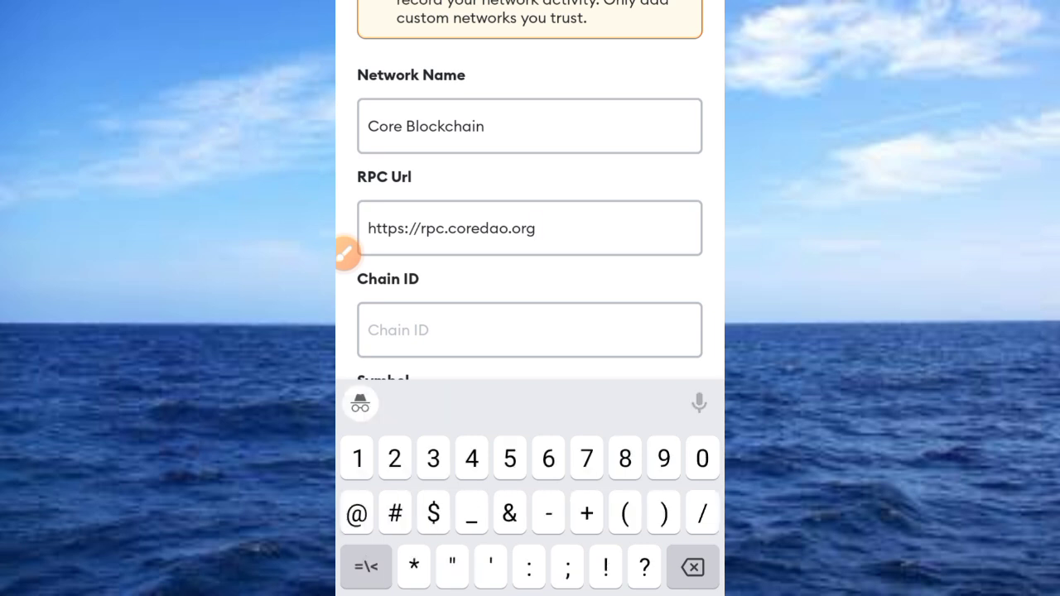
pyautogui.write('/')
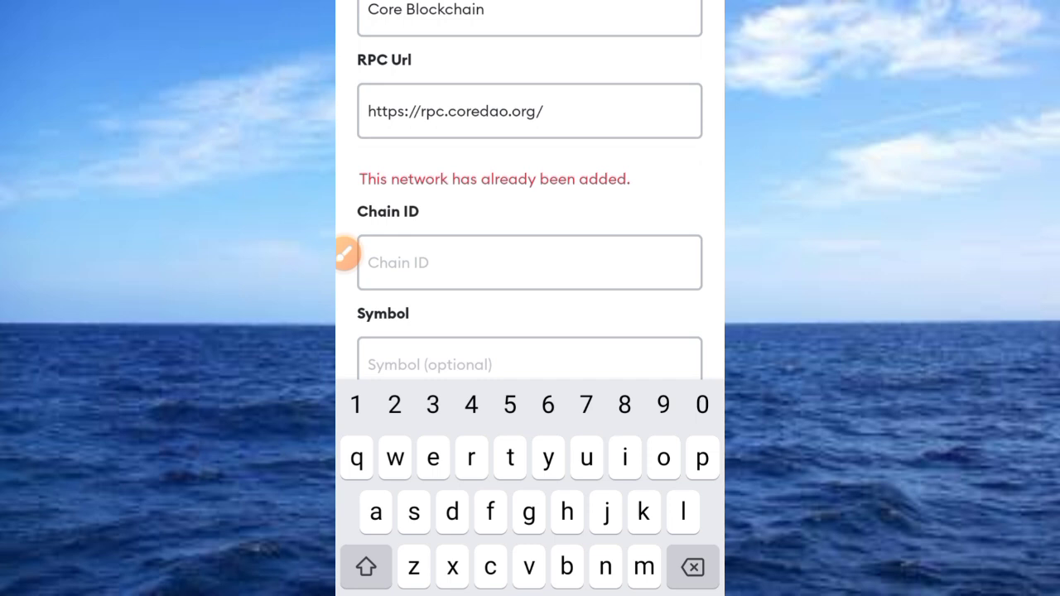
pyautogui.write('1116')
pyautogui.write('CORE')
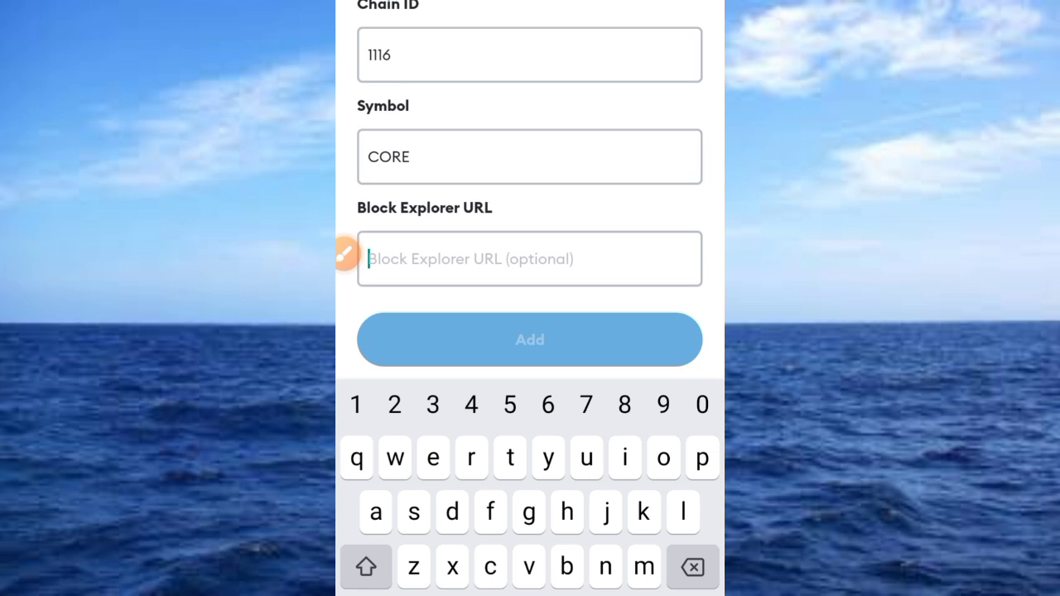
pyautogui.write('http')
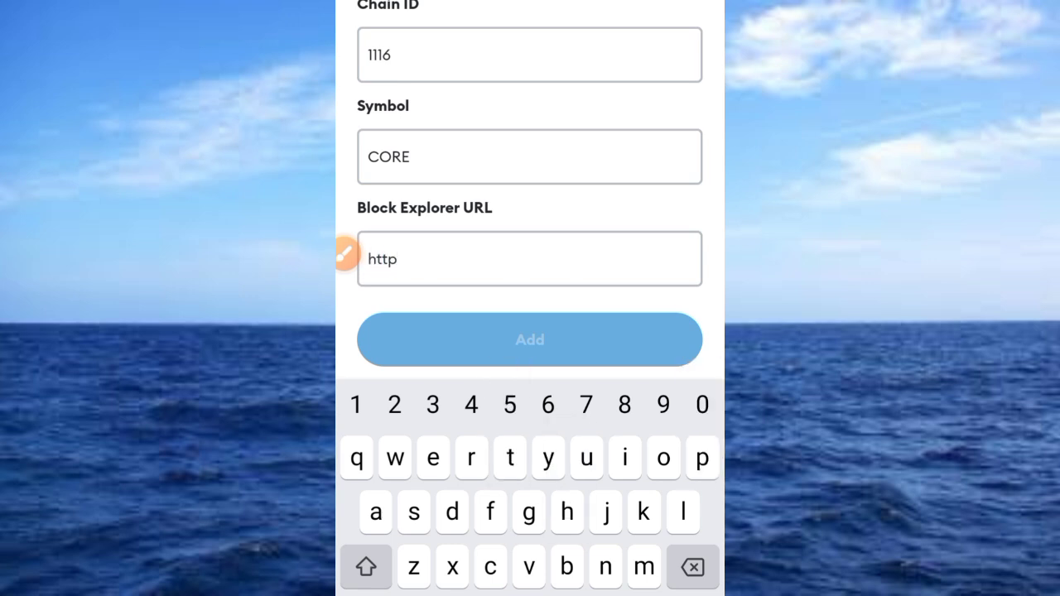
pyautogui.write('s://')
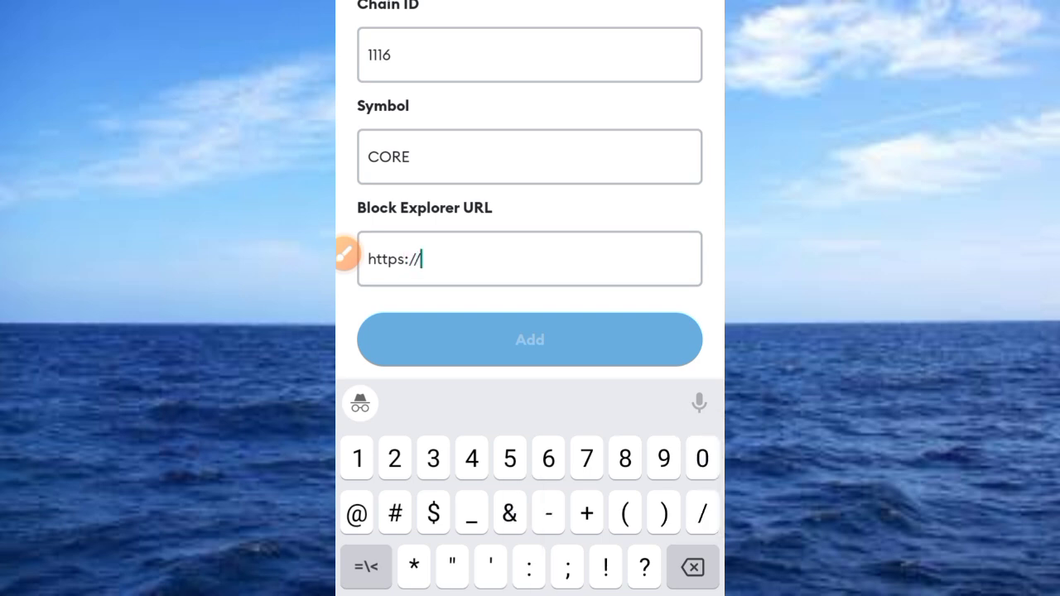
pyautogui.write('c')
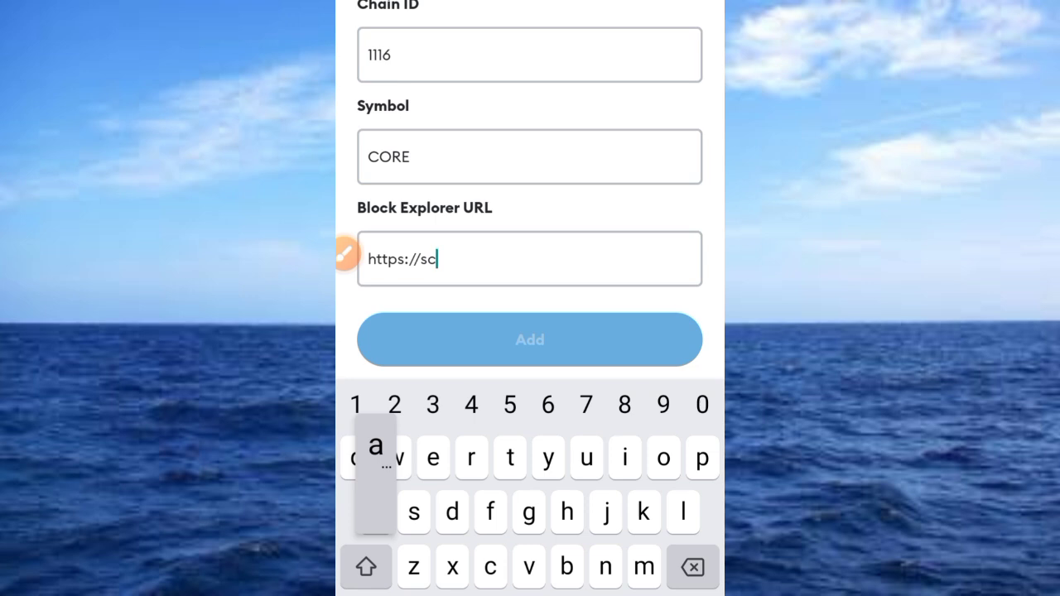
pyautogui.write('an')
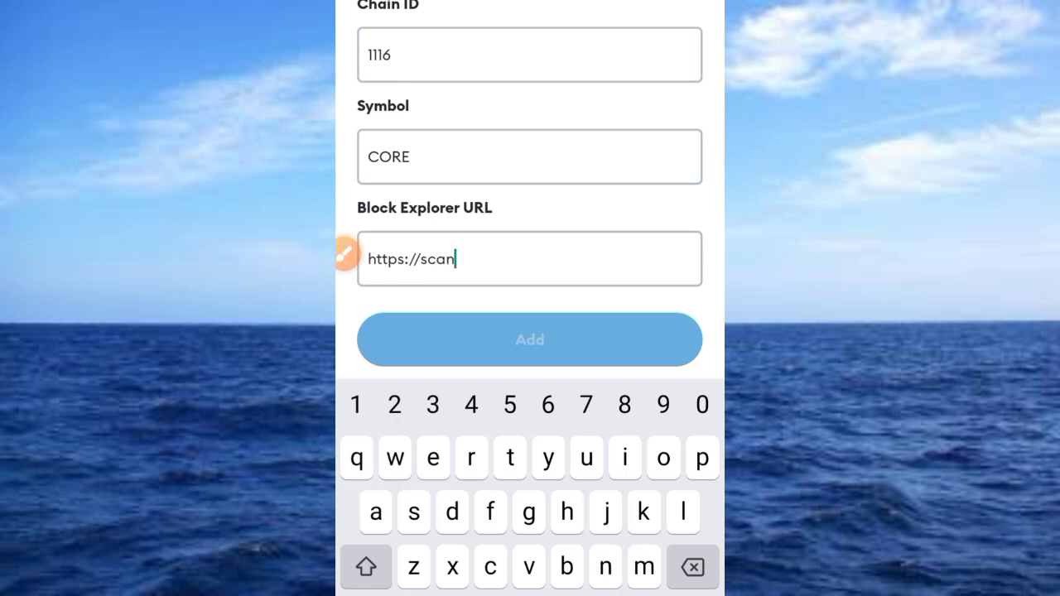
pyautogui.write('.core')
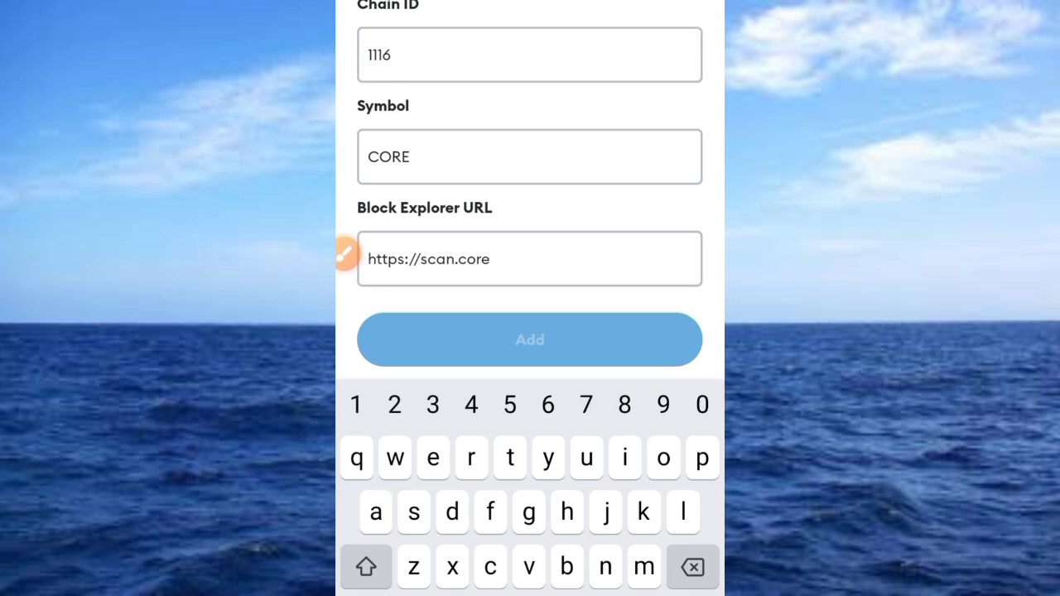
pyautogui.write('dao')
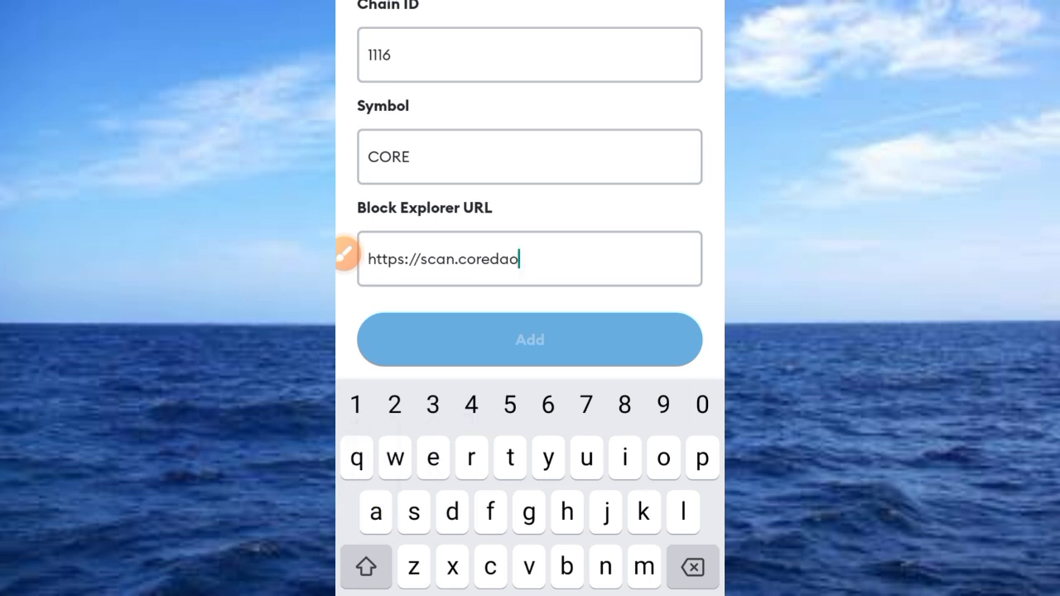
pyautogui.write('.')
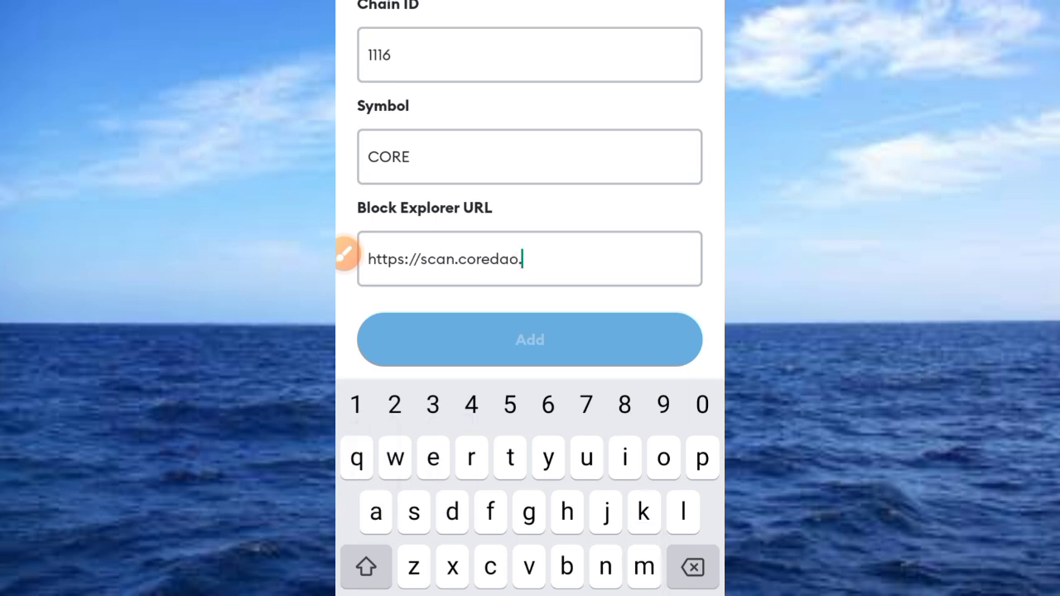
pyautogui.write('org')
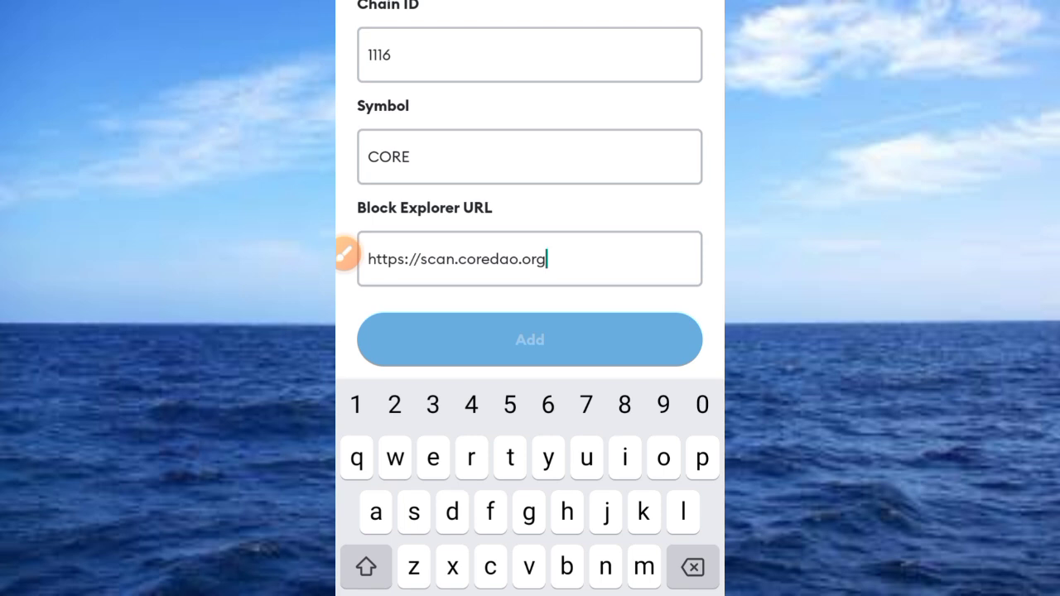
pyautogui.click(529, 339)
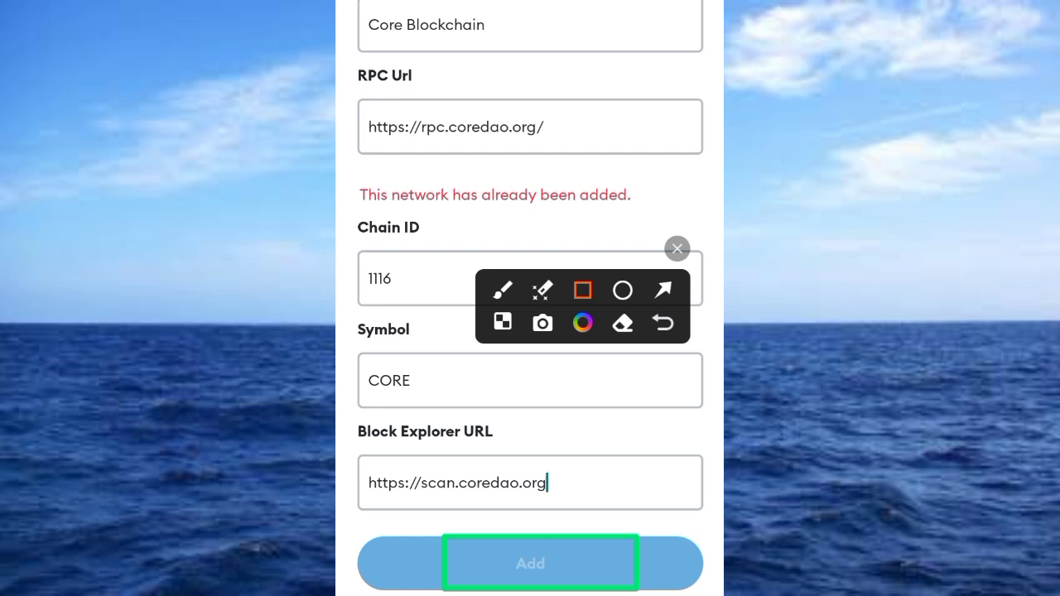
# Save the Core Blockchain network so the wallet home shows a 0 CORE balance.
pyautogui.click(663, 290)
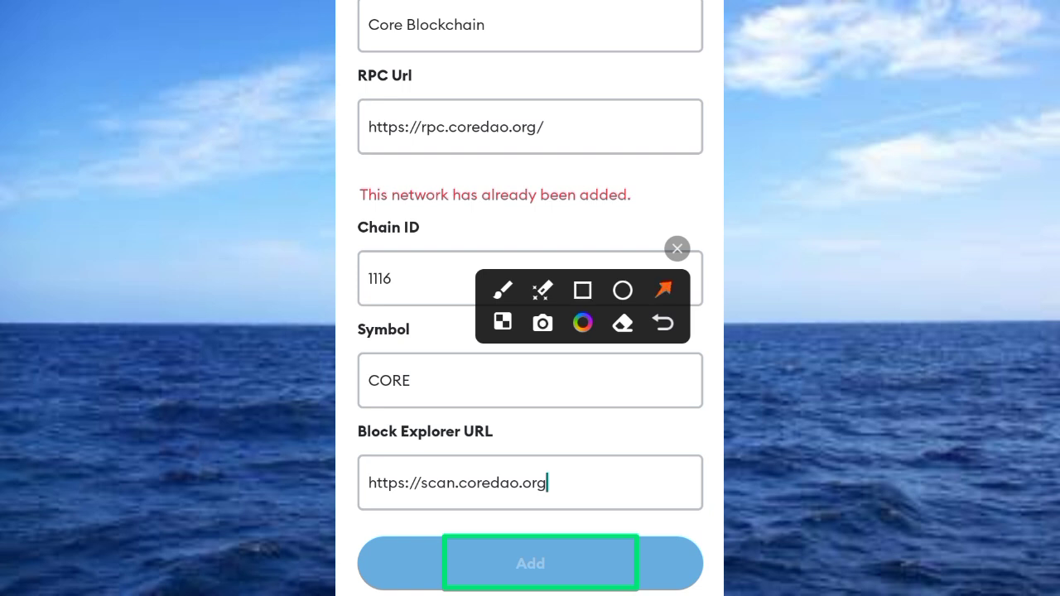
pyautogui.click(503, 290)
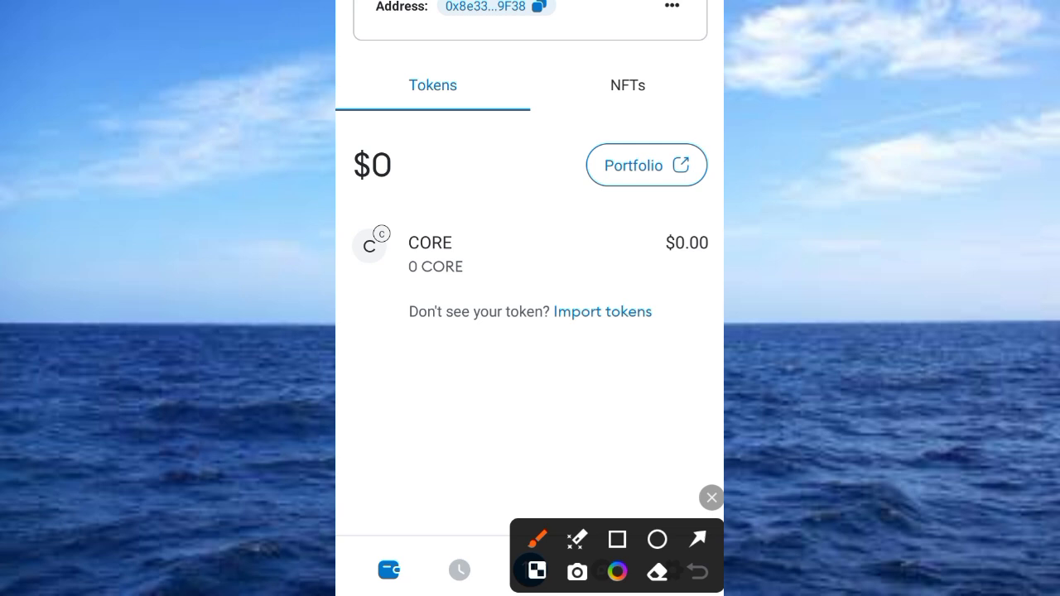
pyautogui.click(617, 540)
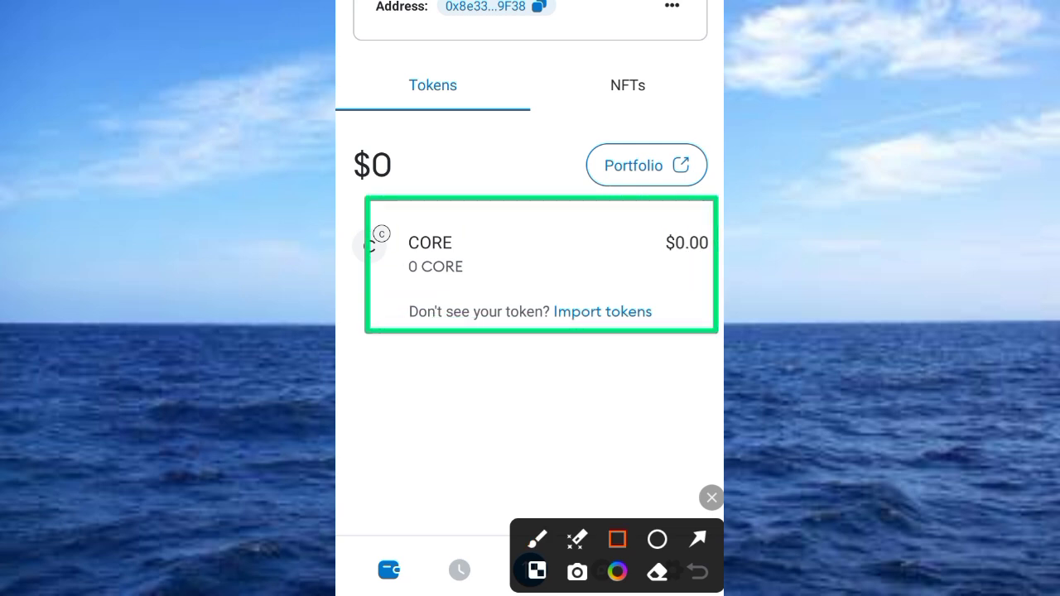